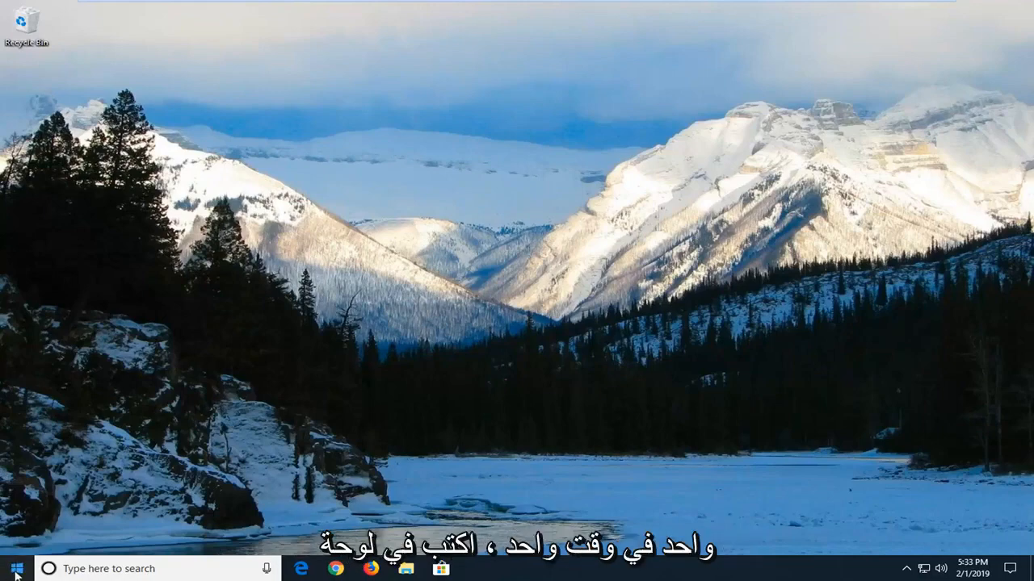
Search the Start menu for 'control' to bring up Control Panel.
{"action": "type", "text": "contr"}
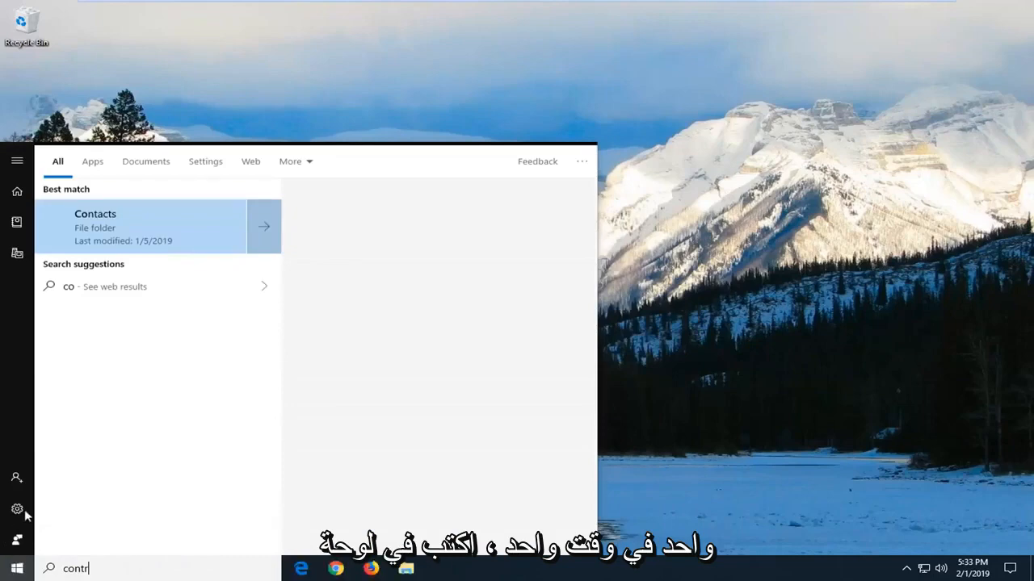
{"action": "type", "text": "contr"}
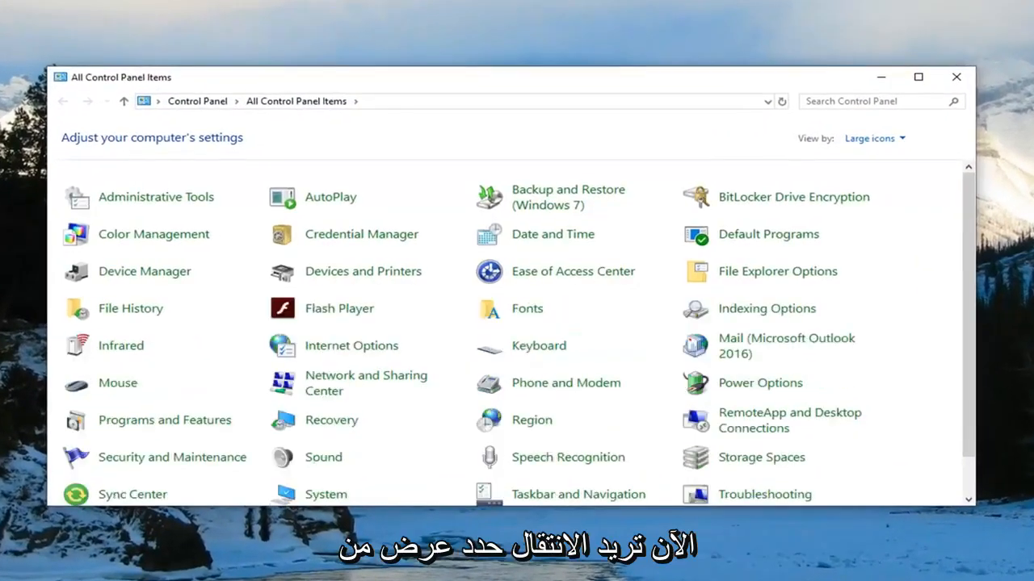
{"action": "mouse_move", "coordinate": [810, 144]}
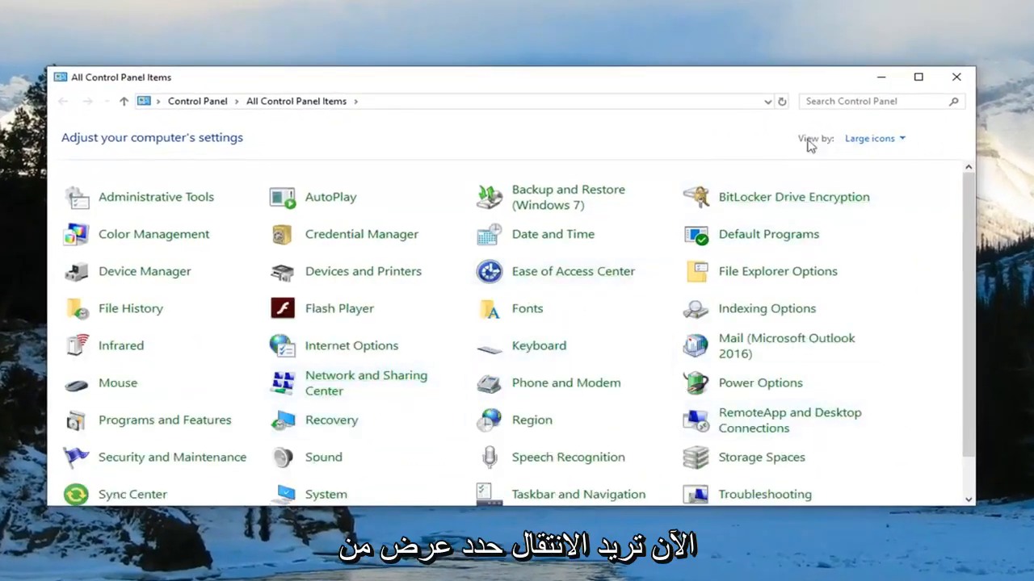
Switch Control Panel to Category view and open Internet Options under Network and Internet.
{"action": "left_click", "coordinate": [875, 138]}
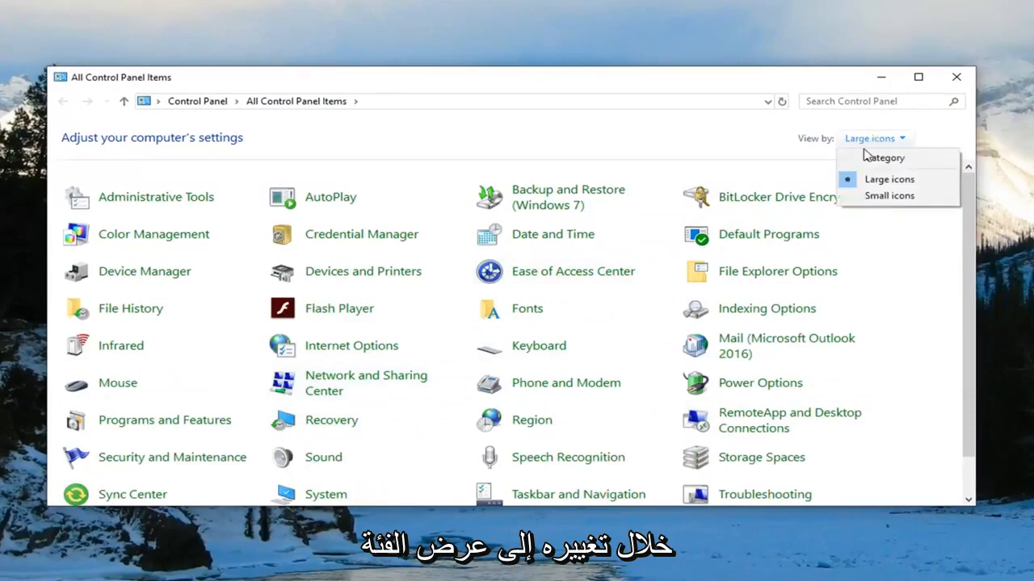
{"action": "left_click", "coordinate": [882, 157]}
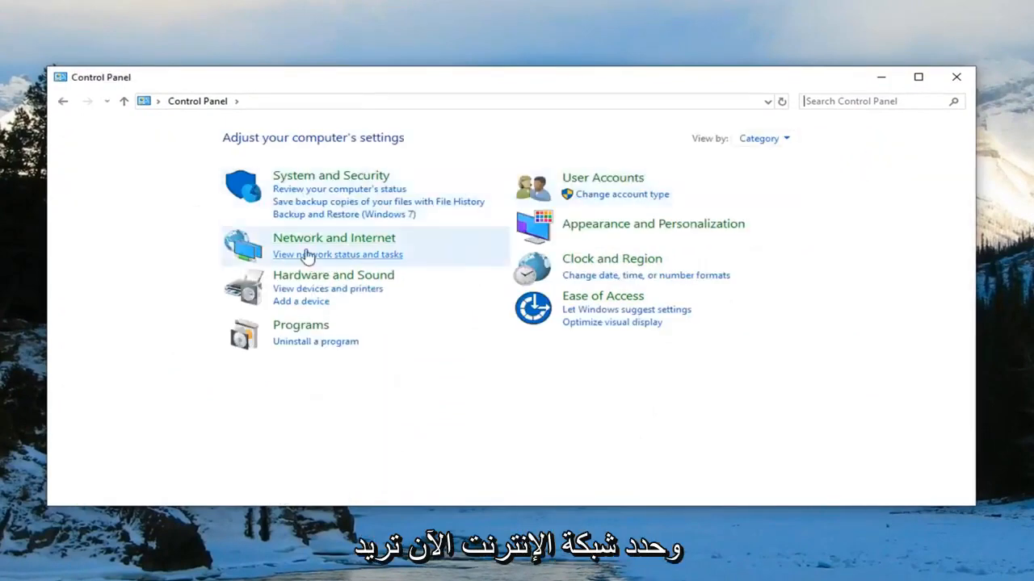
{"action": "left_click", "coordinate": [334, 237]}
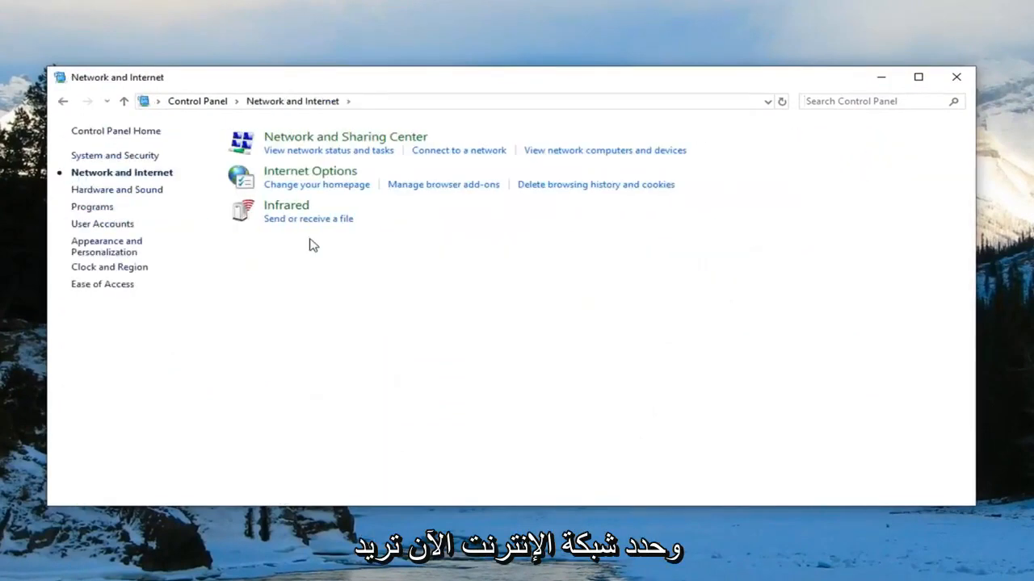
{"action": "mouse_move", "coordinate": [310, 170]}
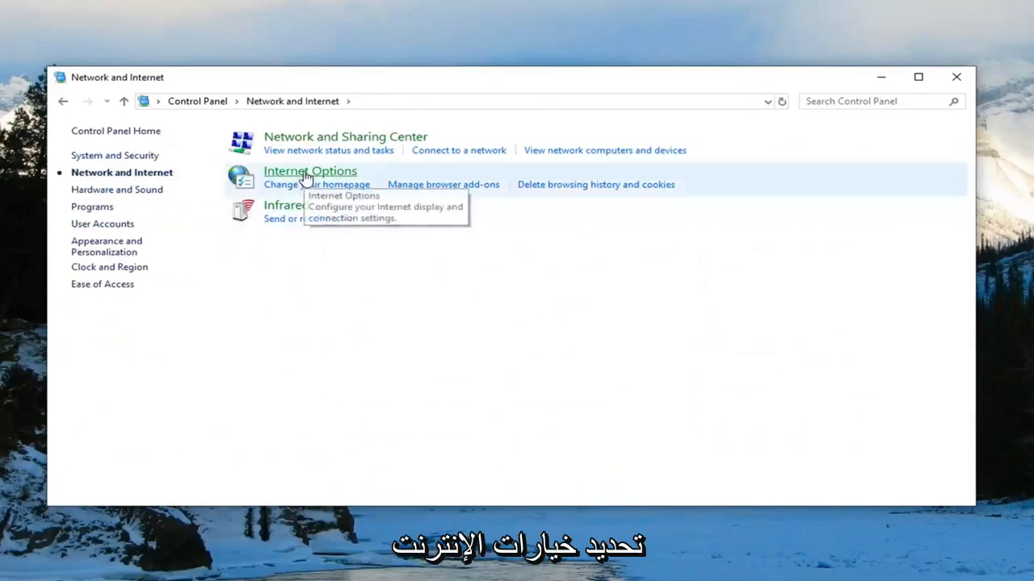
{"action": "left_click", "coordinate": [310, 170]}
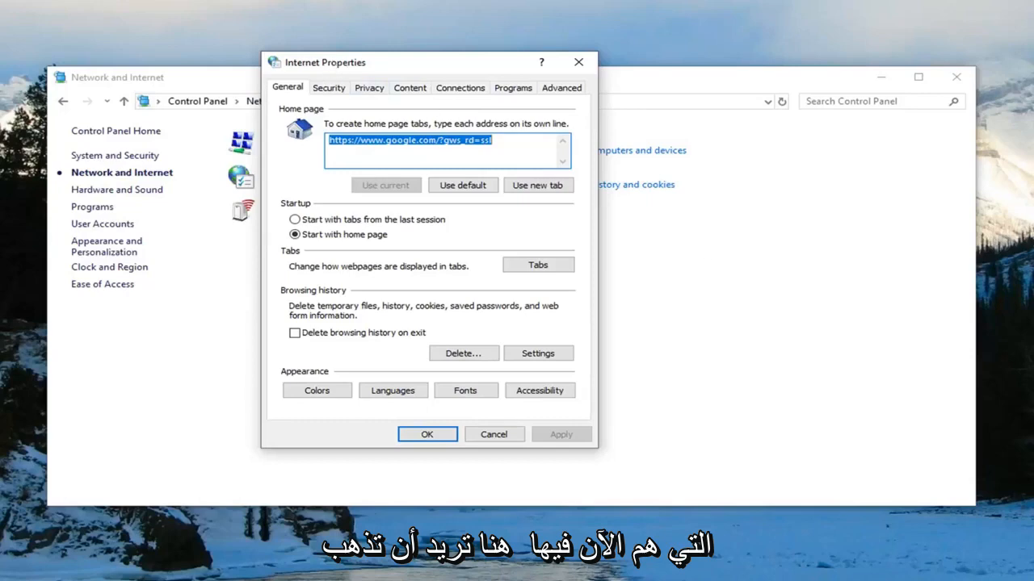
Confirm LAN settings under Connections keep Automatically detect settings checked.
{"action": "left_click_drag", "start_coordinate": [325, 62], "coordinate": [420, 83]}
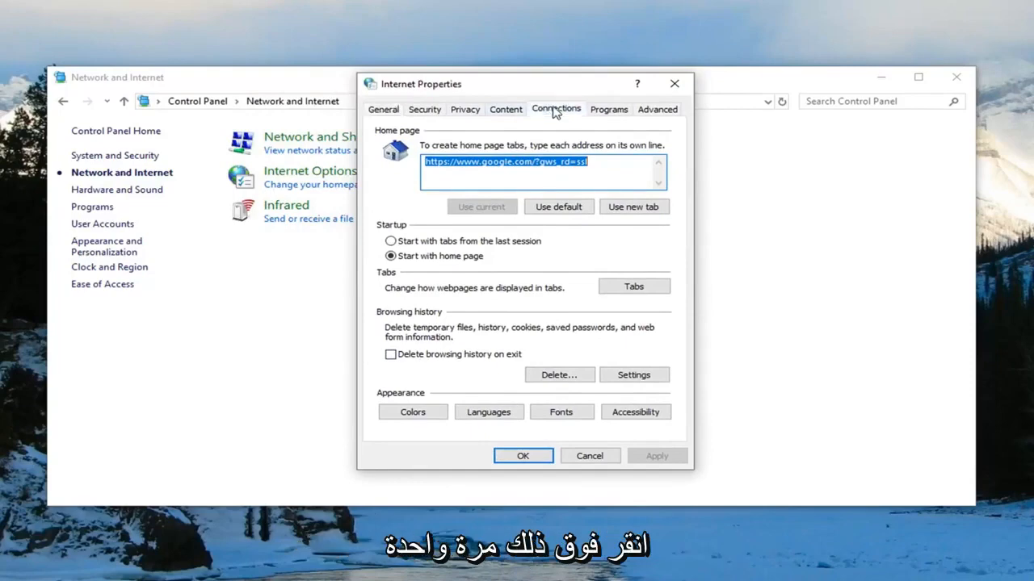
{"action": "left_click", "coordinate": [556, 109]}
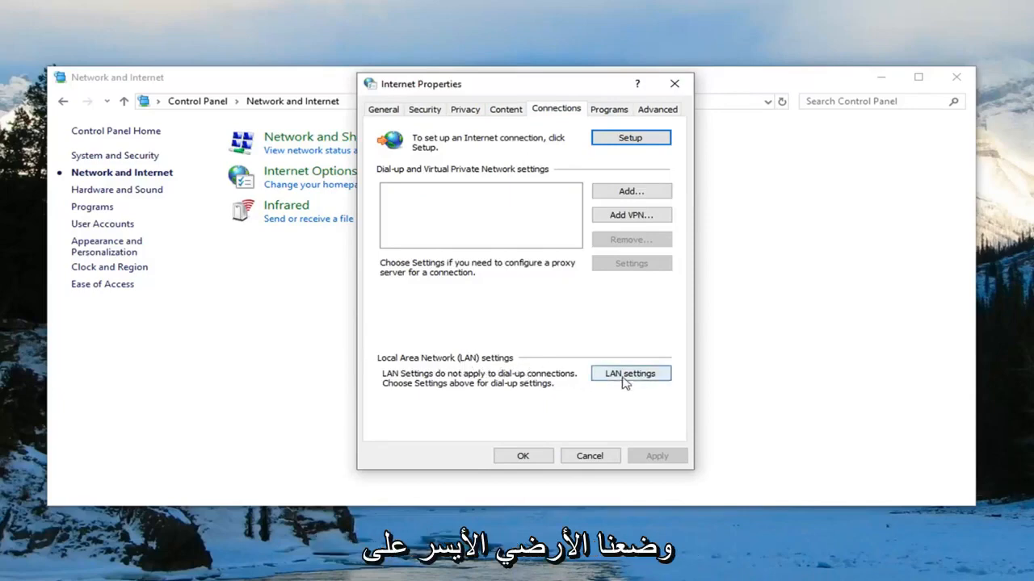
{"action": "left_click", "coordinate": [630, 373]}
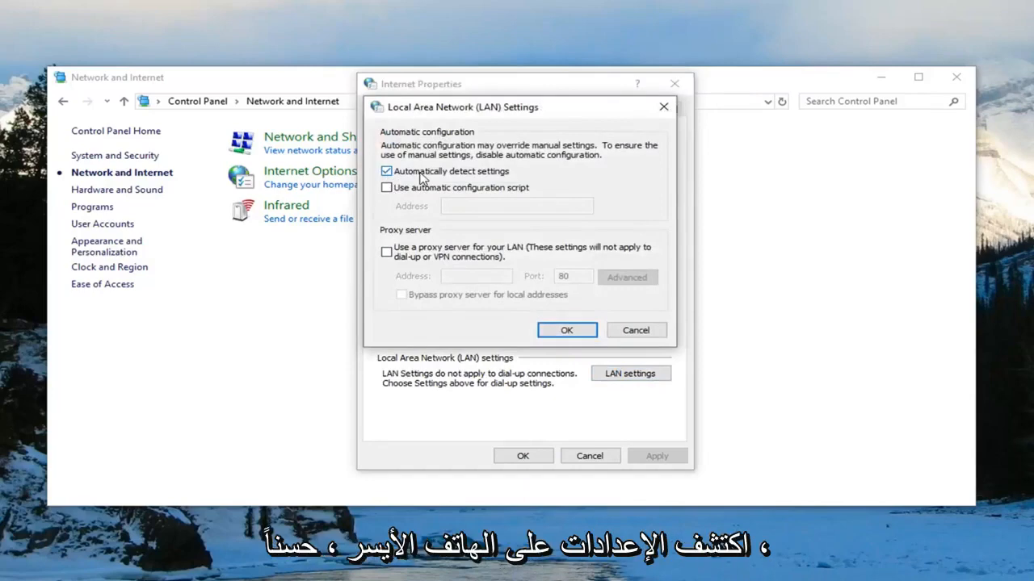
{"action": "left_click", "coordinate": [566, 330]}
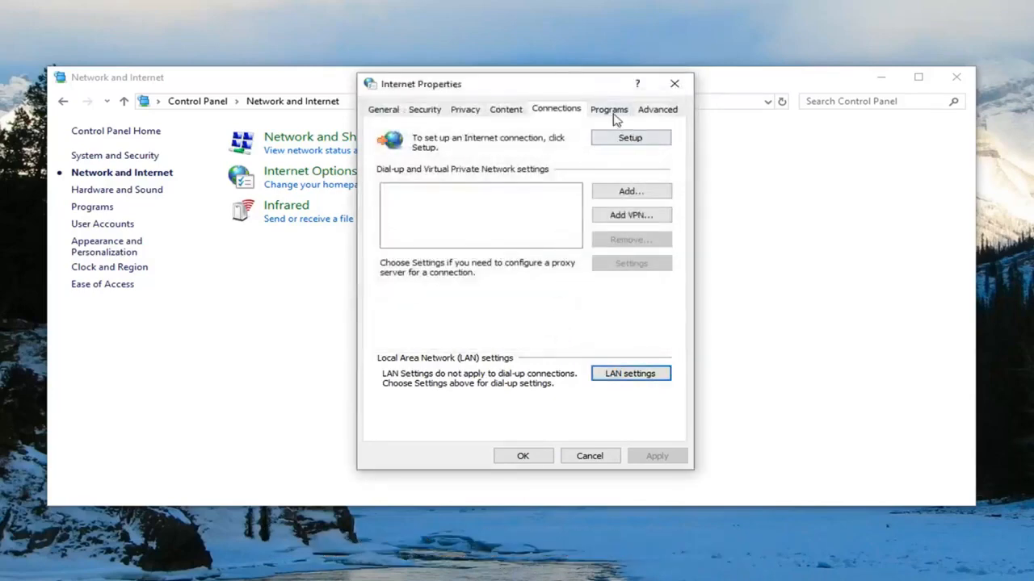
Browse the Content, Security and General tabs, ending on Security.
{"action": "left_click", "coordinate": [506, 109]}
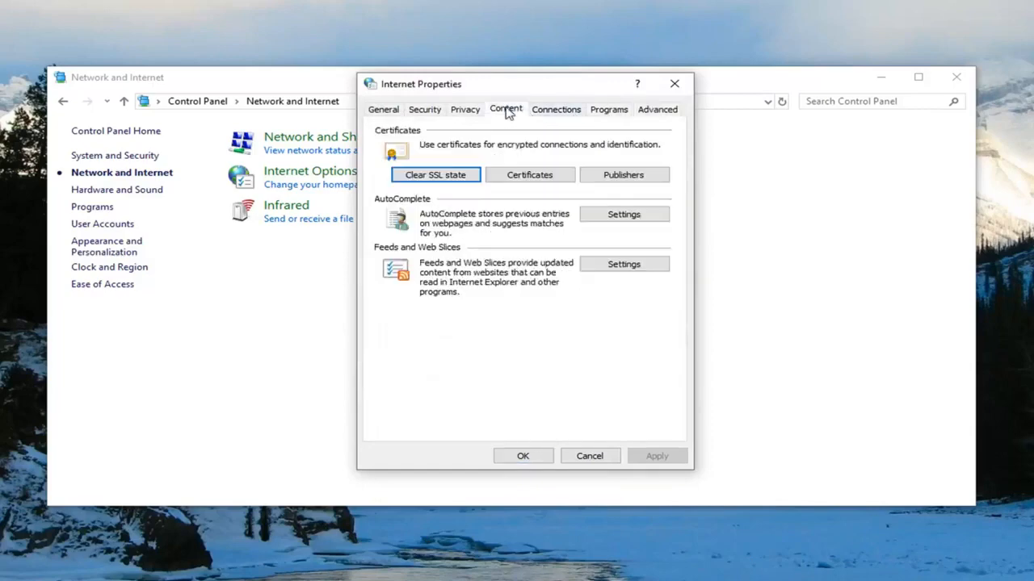
{"action": "left_click", "coordinate": [424, 109]}
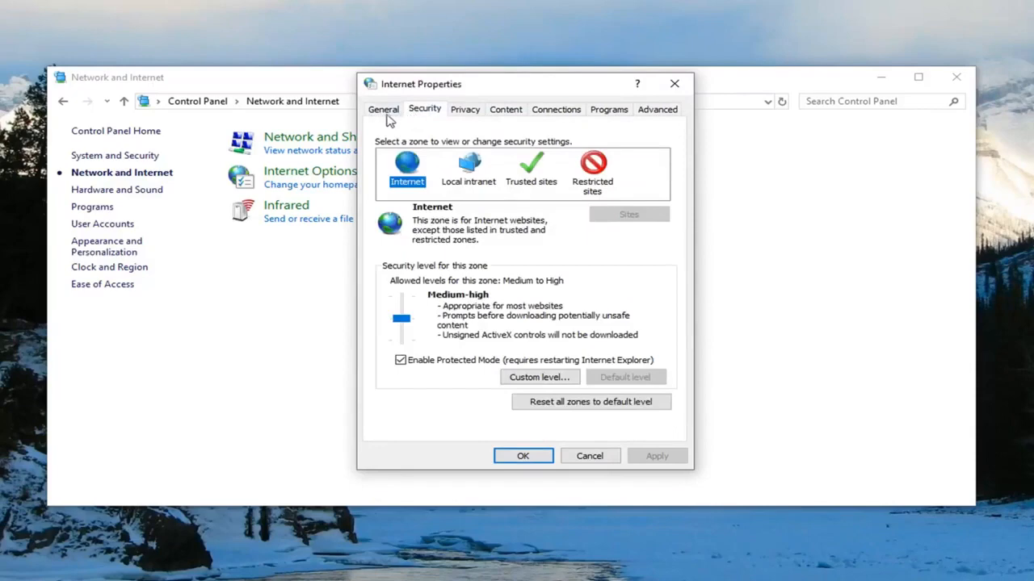
{"action": "left_click", "coordinate": [383, 109]}
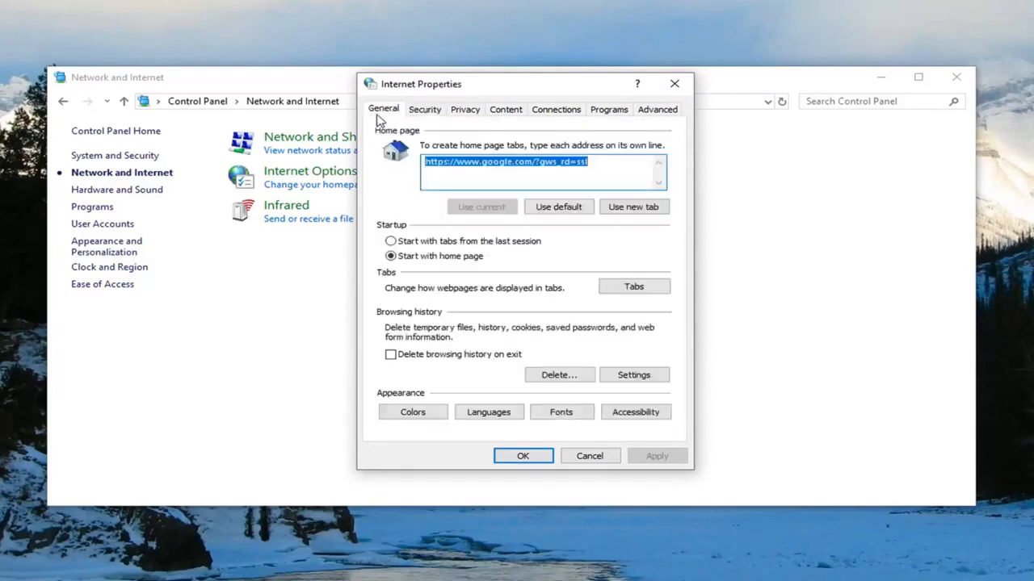
{"action": "left_click", "coordinate": [424, 109]}
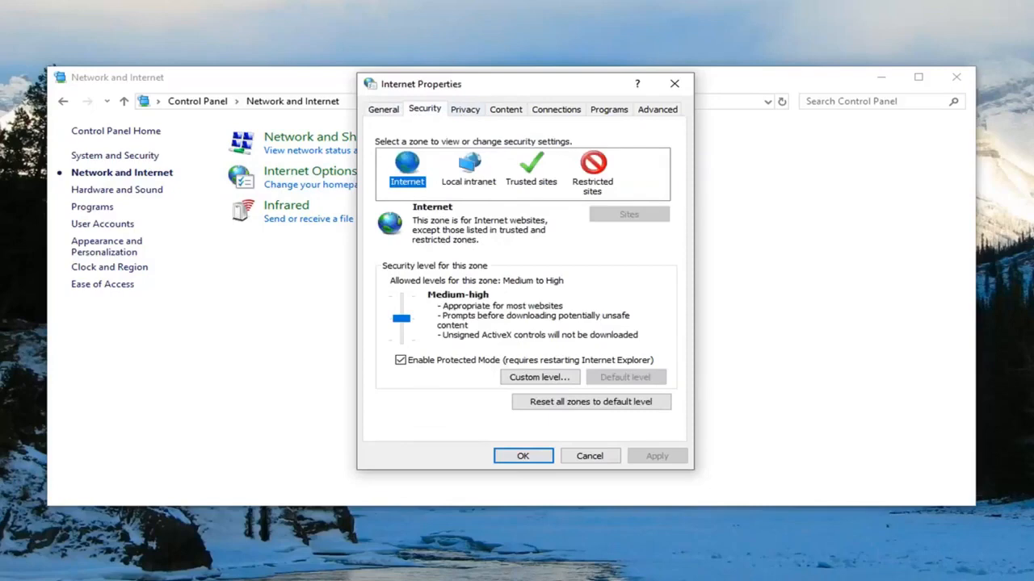
{"action": "mouse_move", "coordinate": [778, 172]}
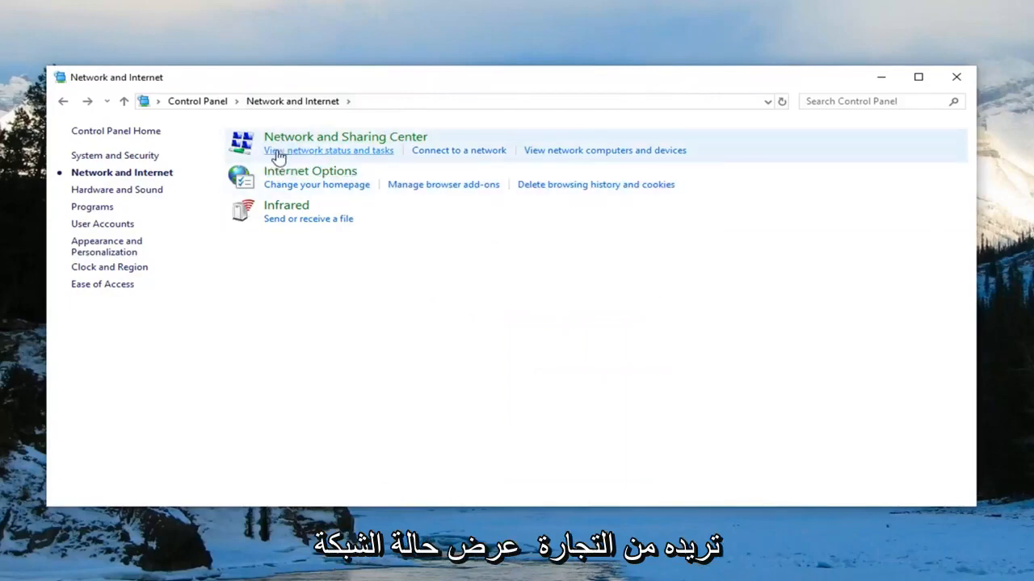
Open Network and Sharing Center and view the Ethernet0 connection status.
{"action": "left_click", "coordinate": [328, 150]}
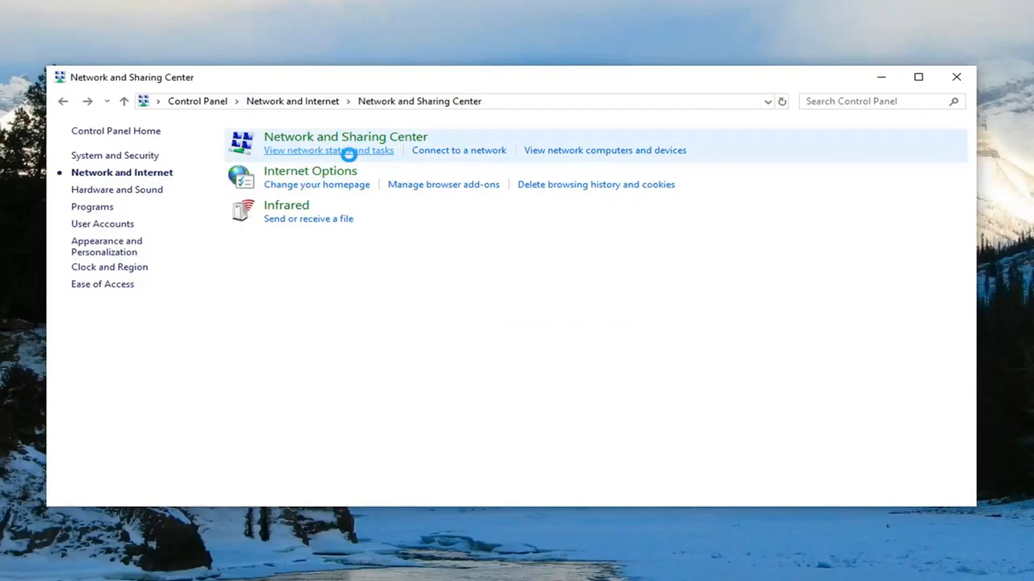
{"action": "left_click", "coordinate": [328, 150]}
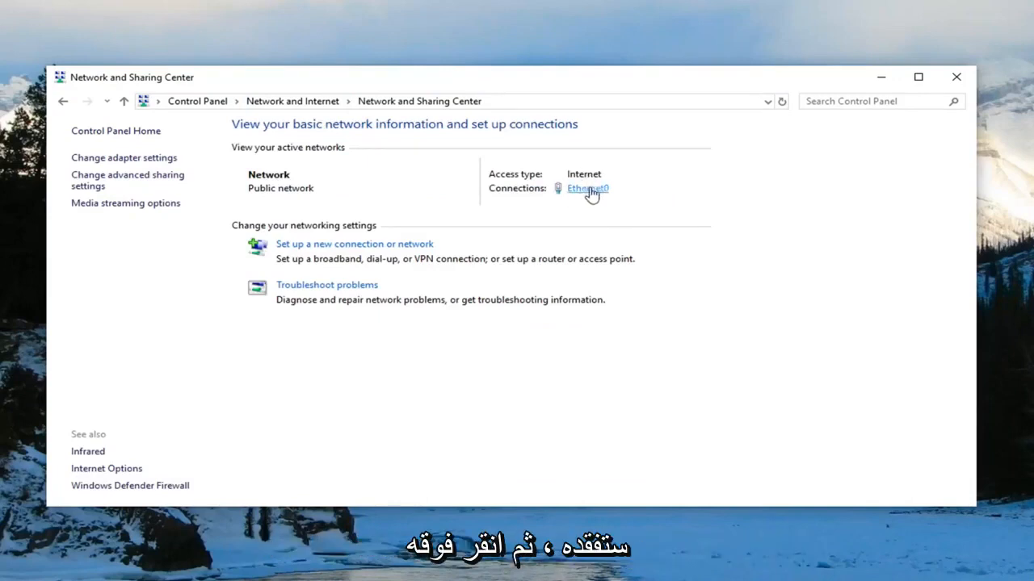
{"action": "left_click", "coordinate": [588, 189]}
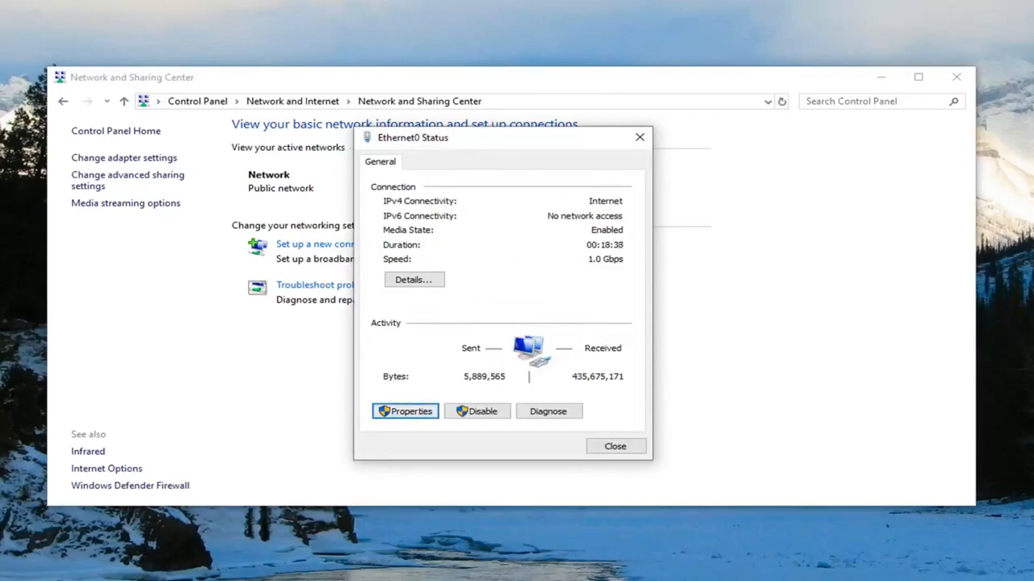
Open Ethernet0 Properties and the Internet Protocol Version 4 (TCP/IPv4) properties dialog.
{"action": "left_click", "coordinate": [404, 411]}
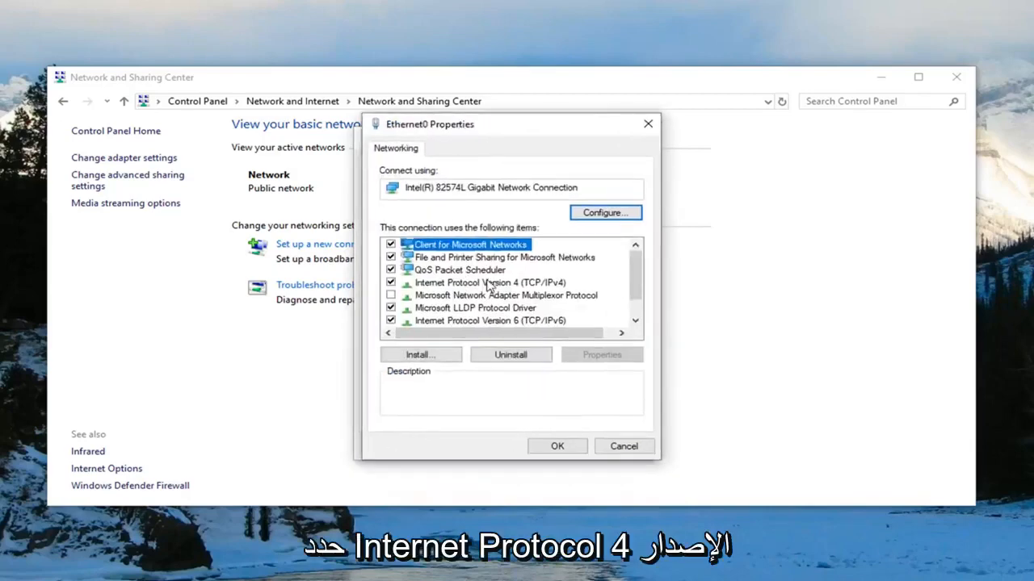
{"action": "left_click", "coordinate": [490, 282]}
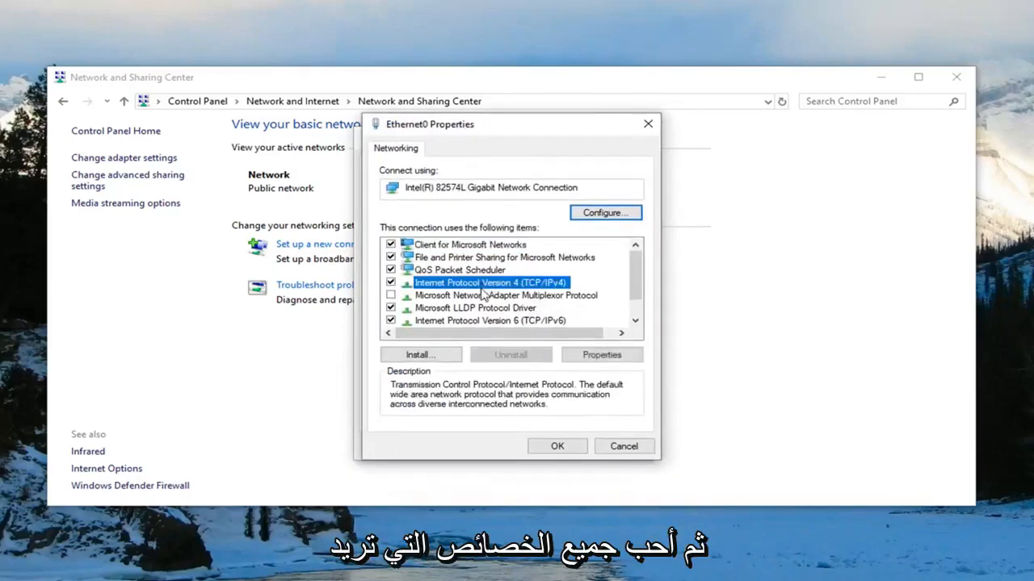
{"action": "left_click", "coordinate": [602, 355]}
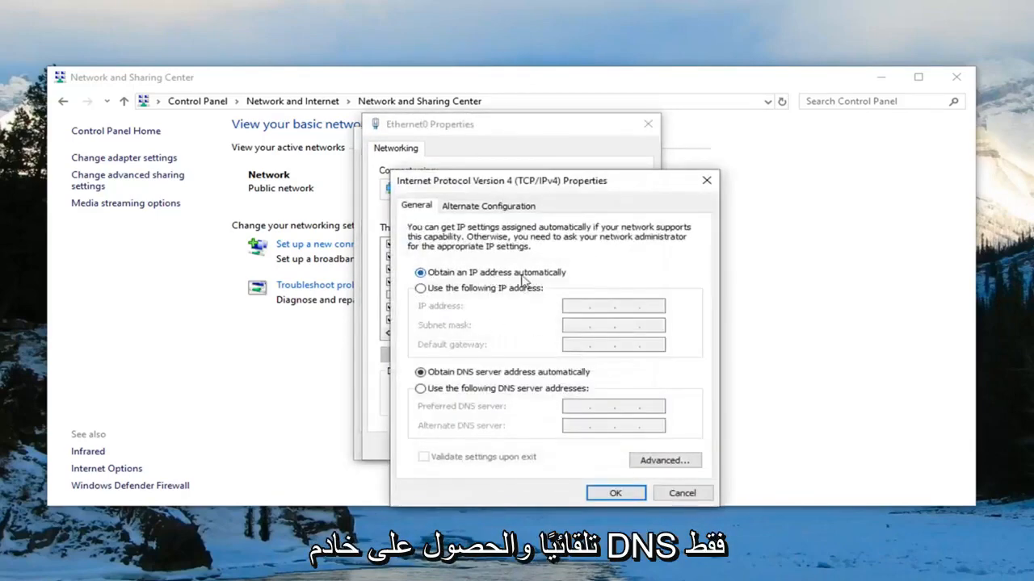
{"action": "mouse_move", "coordinate": [540, 382]}
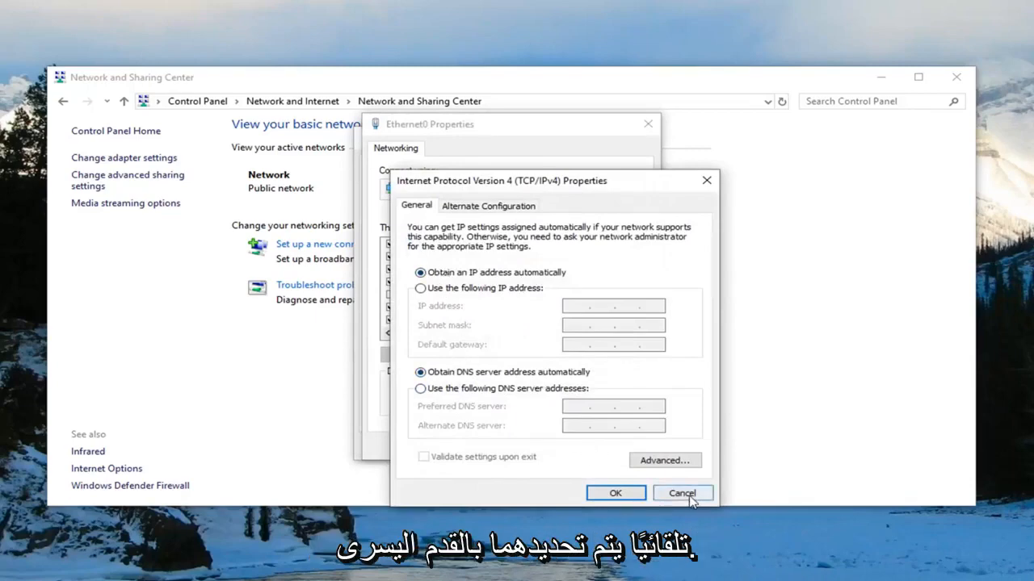
Cancel the automatic IPv4 settings, then close Ethernet0 Properties and Network and Sharing Center.
{"action": "left_click", "coordinate": [681, 492]}
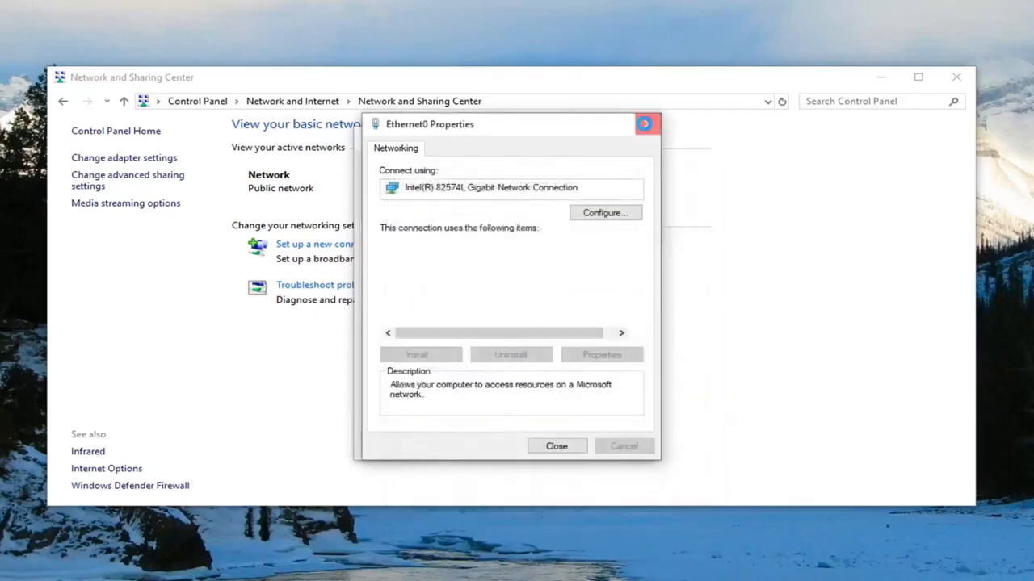
{"action": "left_click", "coordinate": [555, 446]}
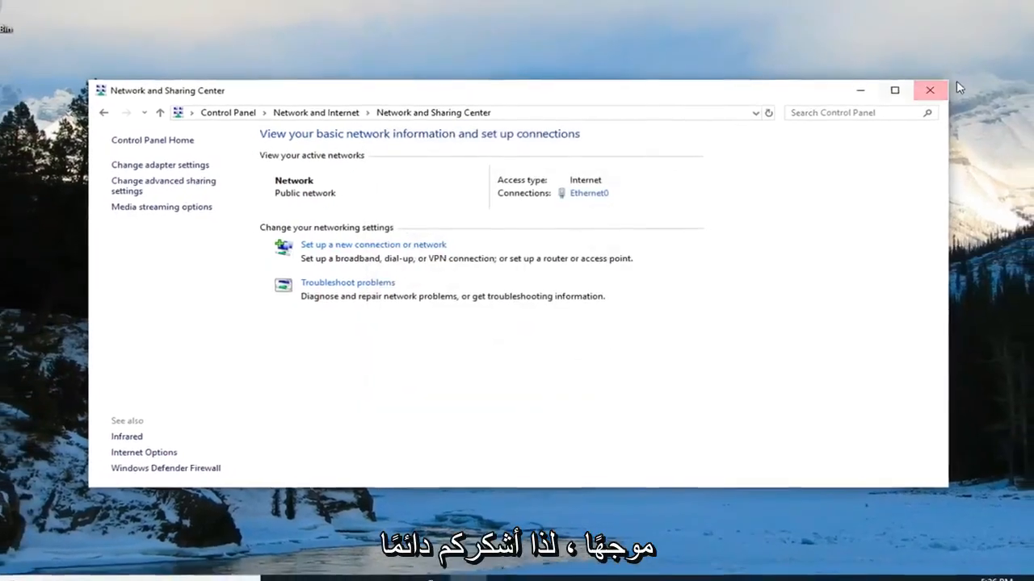
{"action": "left_click", "coordinate": [930, 89]}
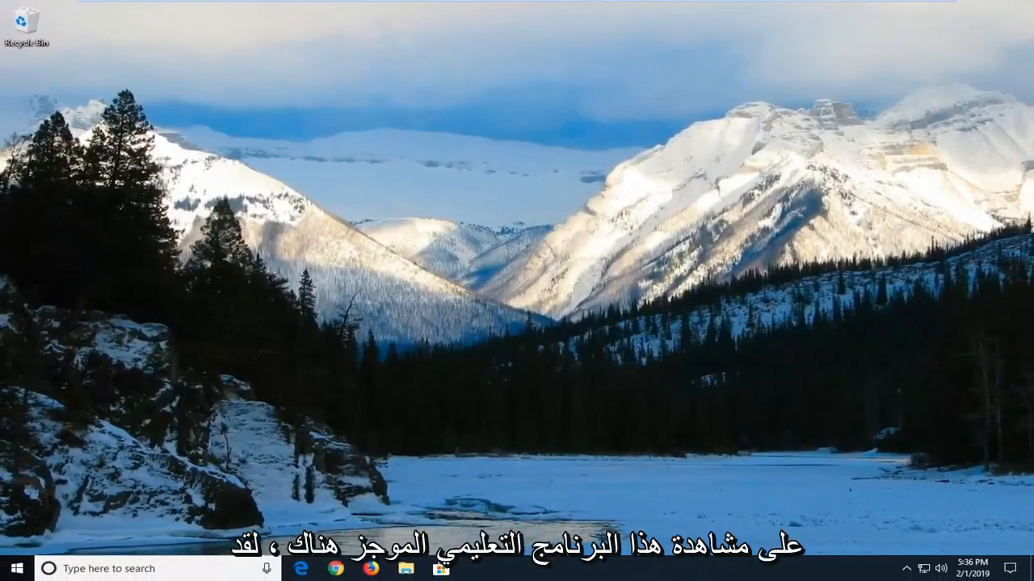